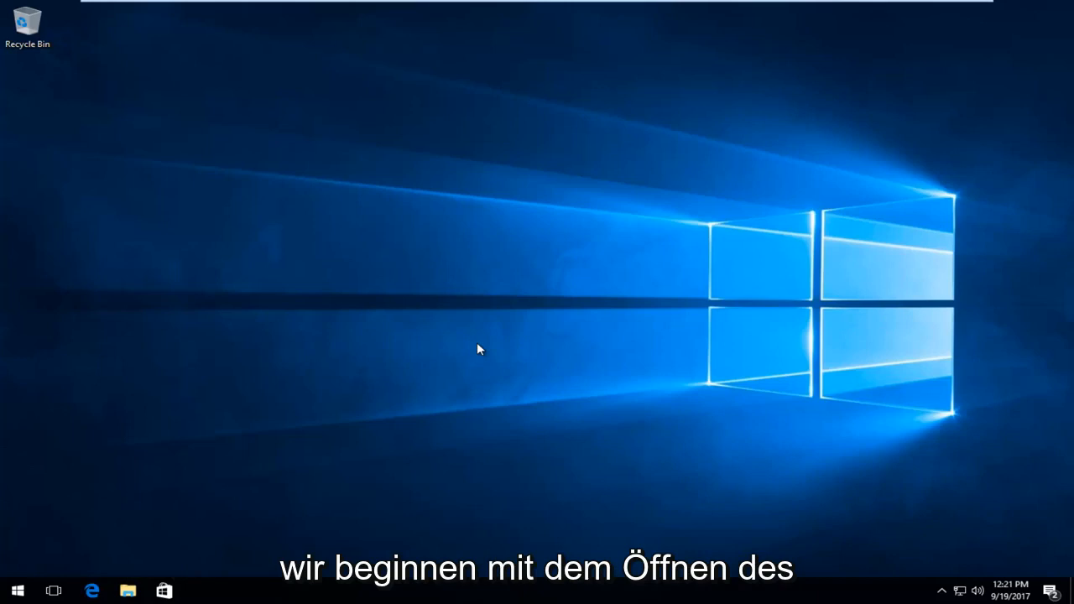
mouse_move(18, 589)
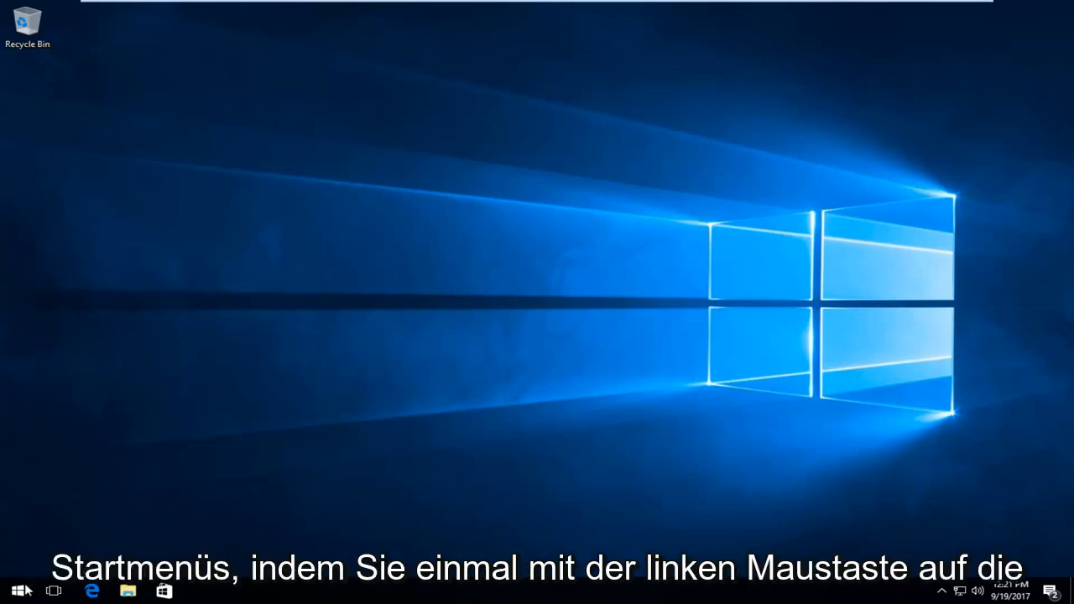
Open the Windows Start menu from the taskbar.
click(19, 590)
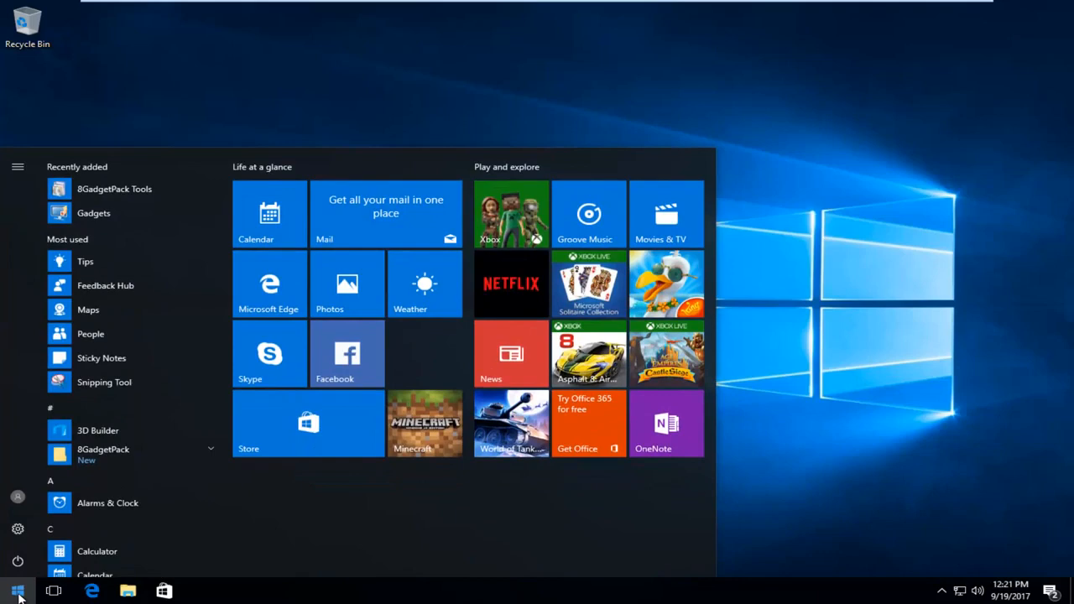
Search the Start menu for 'power options'.
text(po)
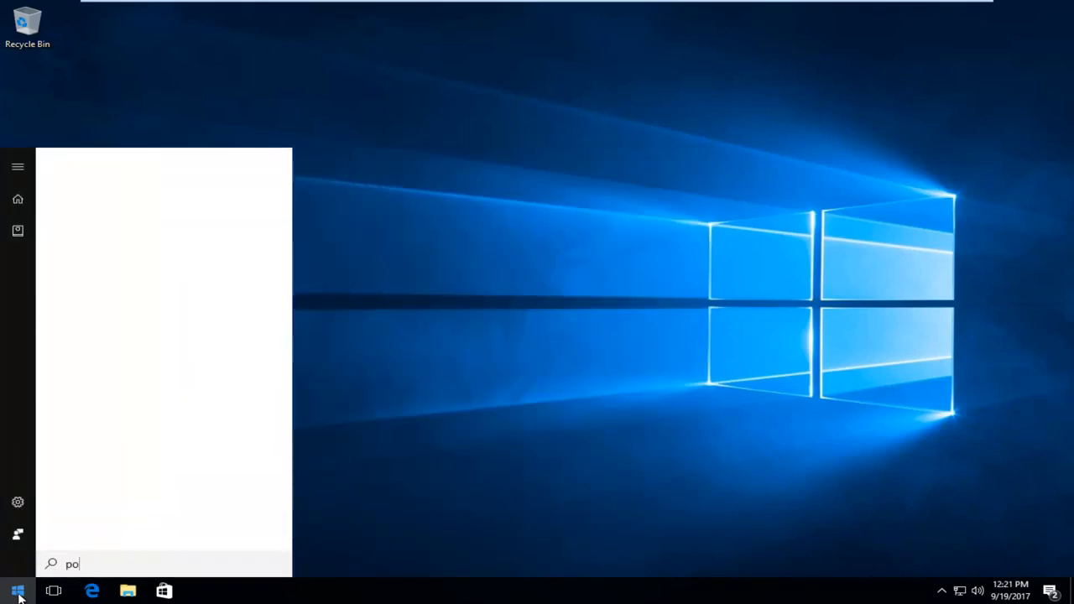
text(wer options)
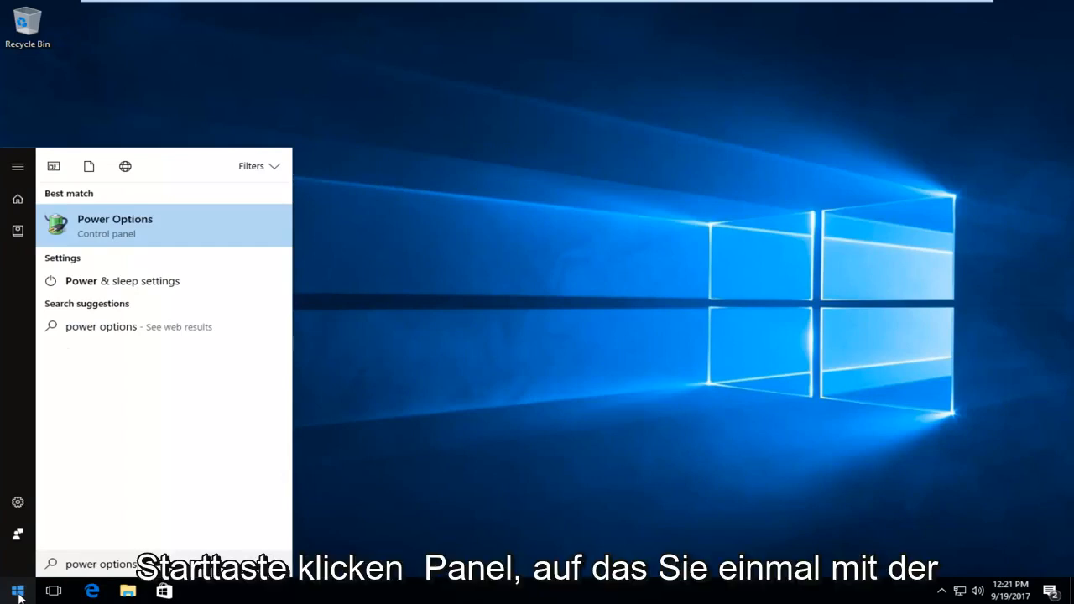
mouse_move(130, 226)
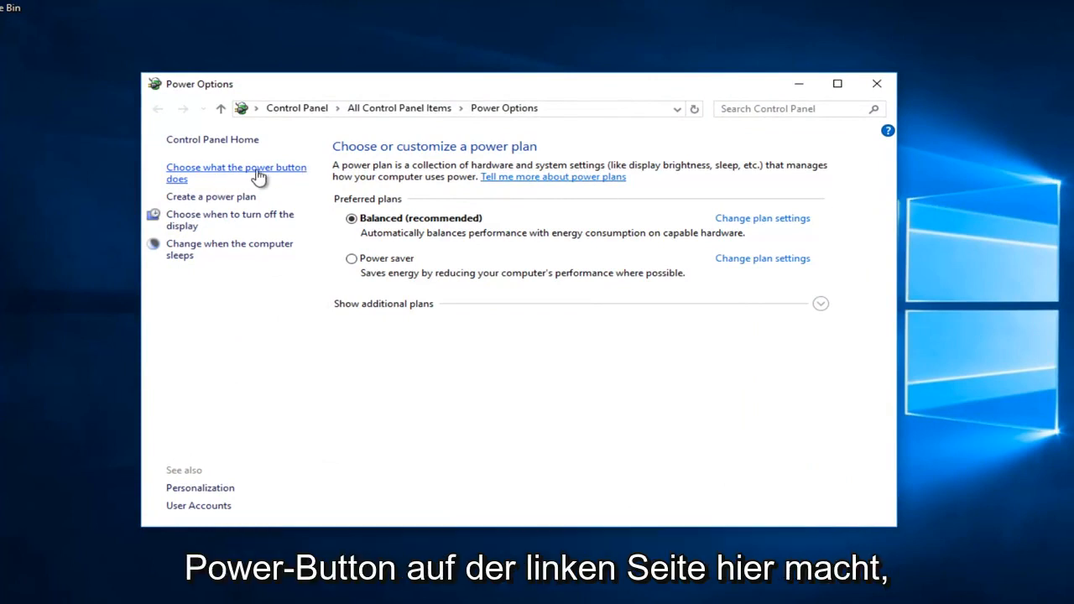
mouse_move(185, 183)
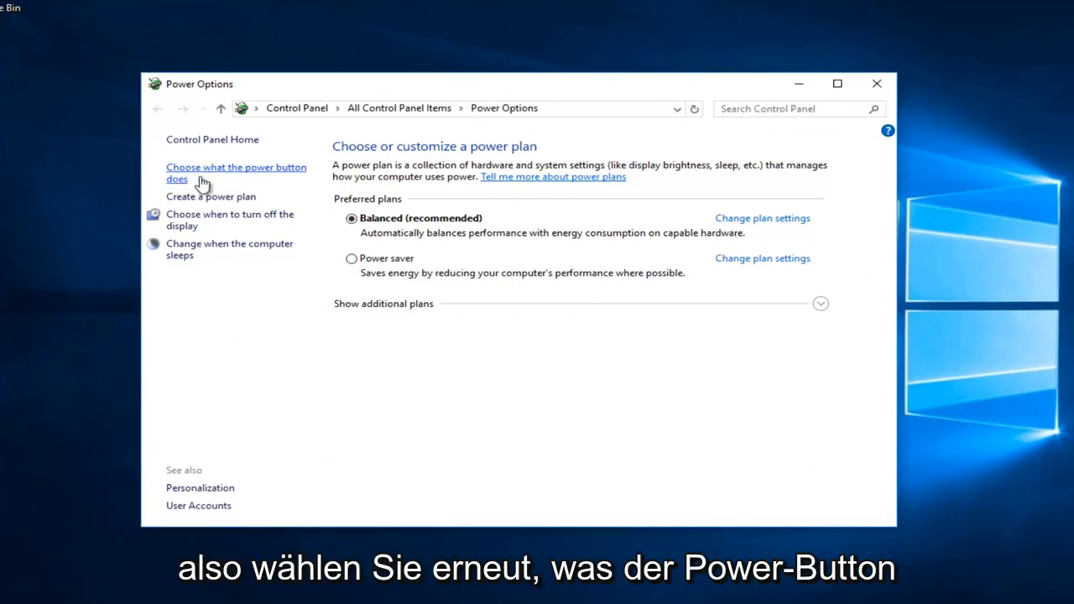
Go to the 'Choose what the power button does' System Settings page in Power Options.
click(236, 172)
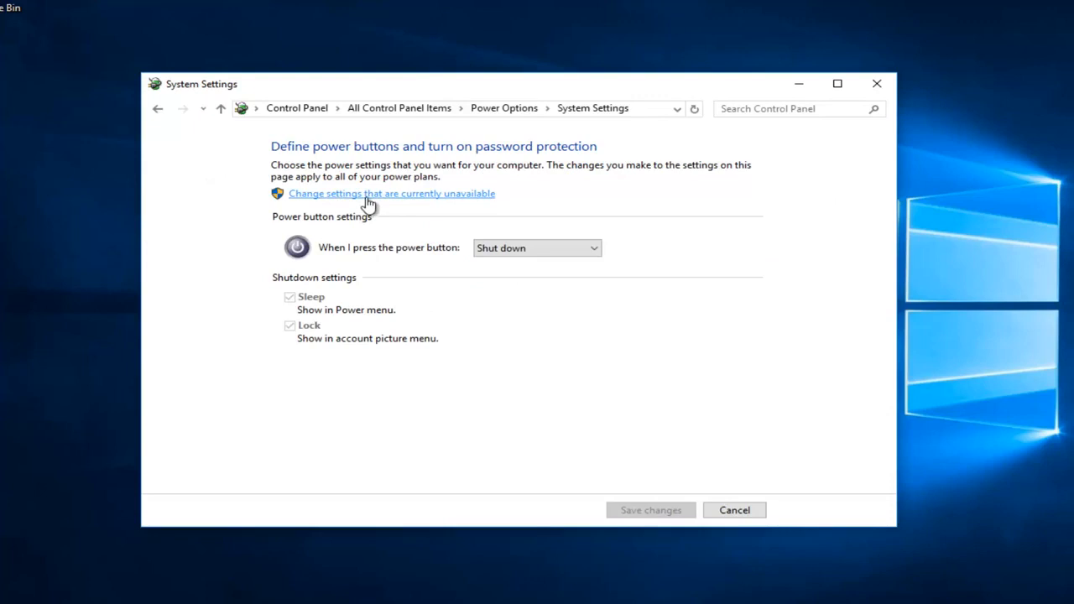
Unlock the greyed-out shutdown settings via 'Change settings that are currently unavailable'.
click(391, 193)
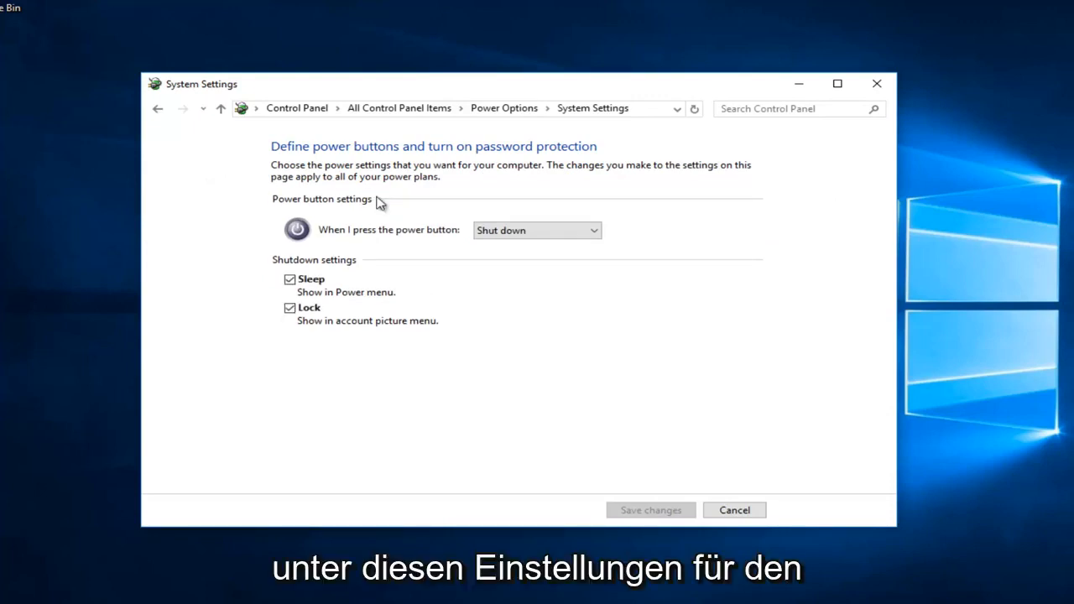
mouse_move(396, 288)
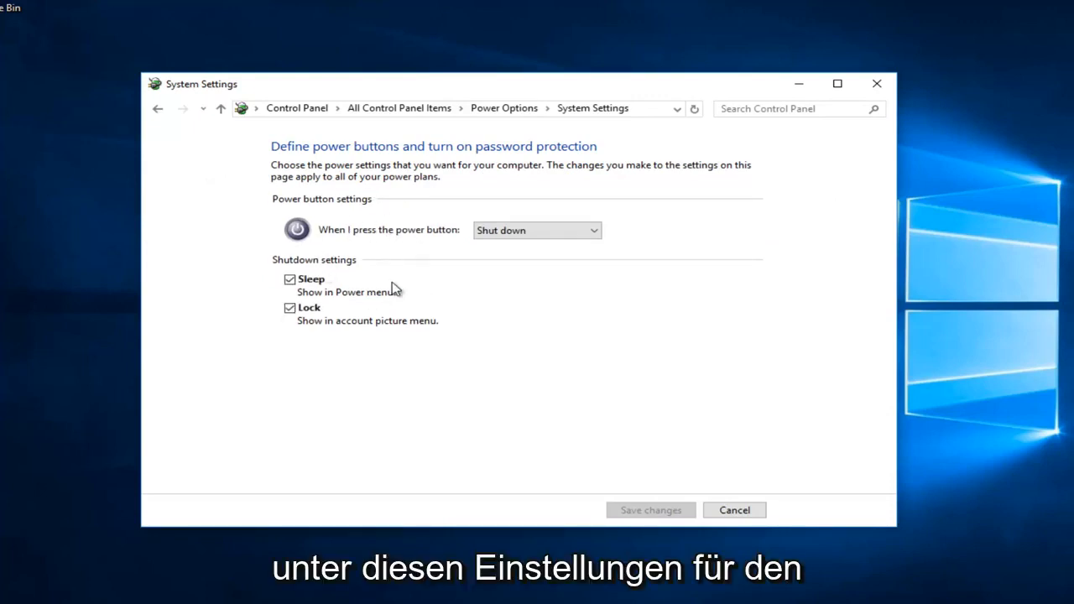
mouse_move(389, 380)
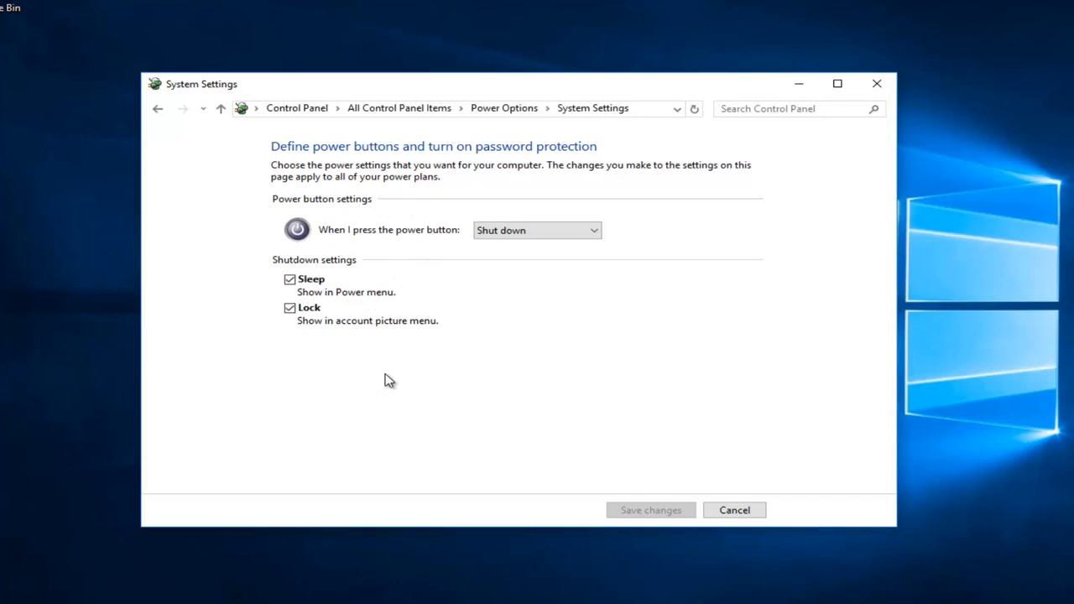
mouse_move(311, 214)
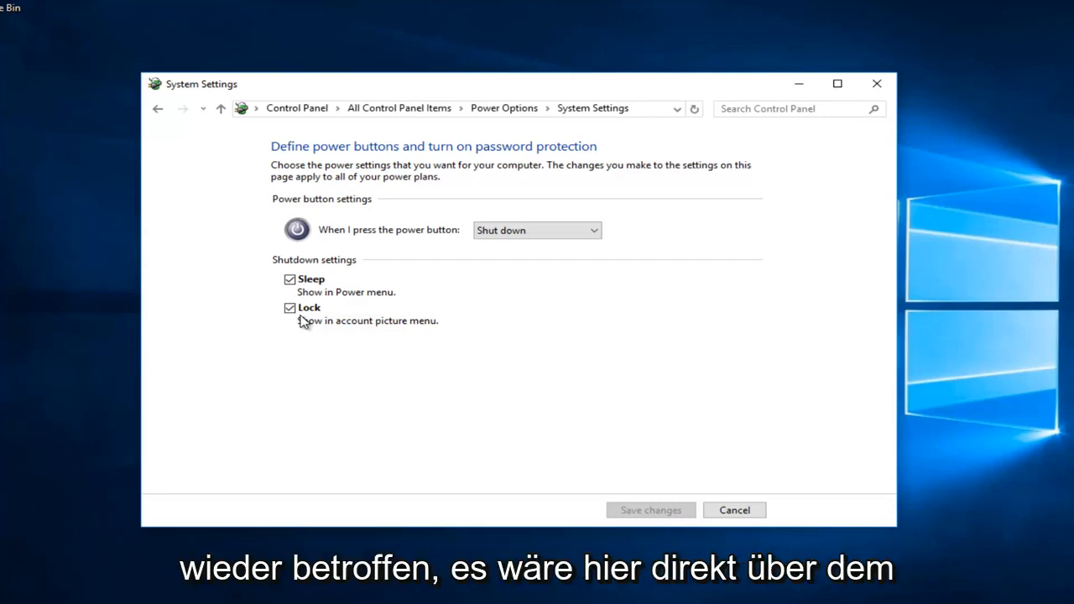
mouse_move(282, 263)
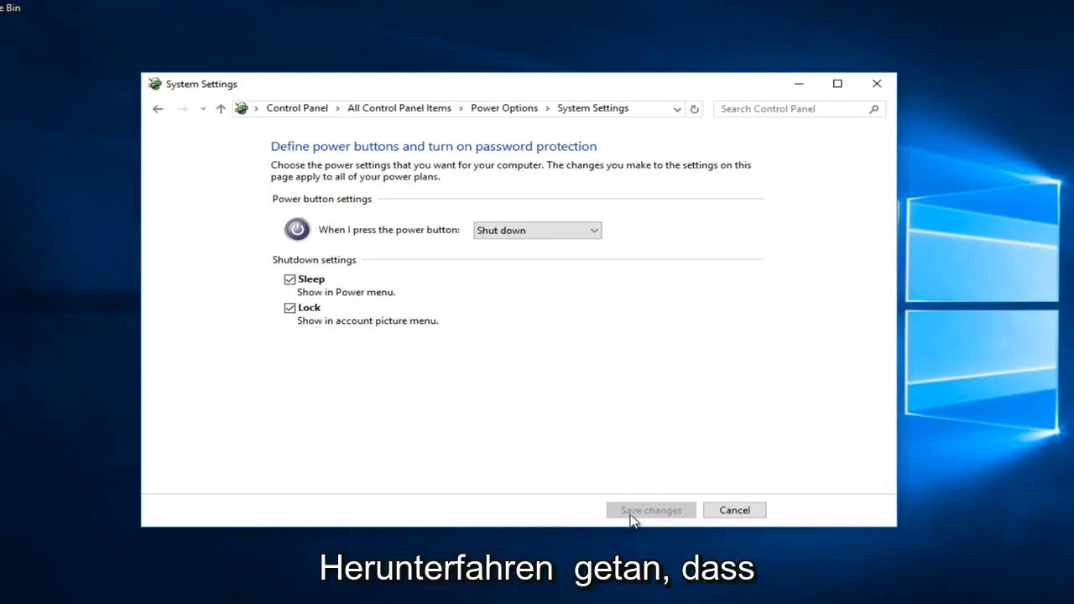
mouse_move(621, 495)
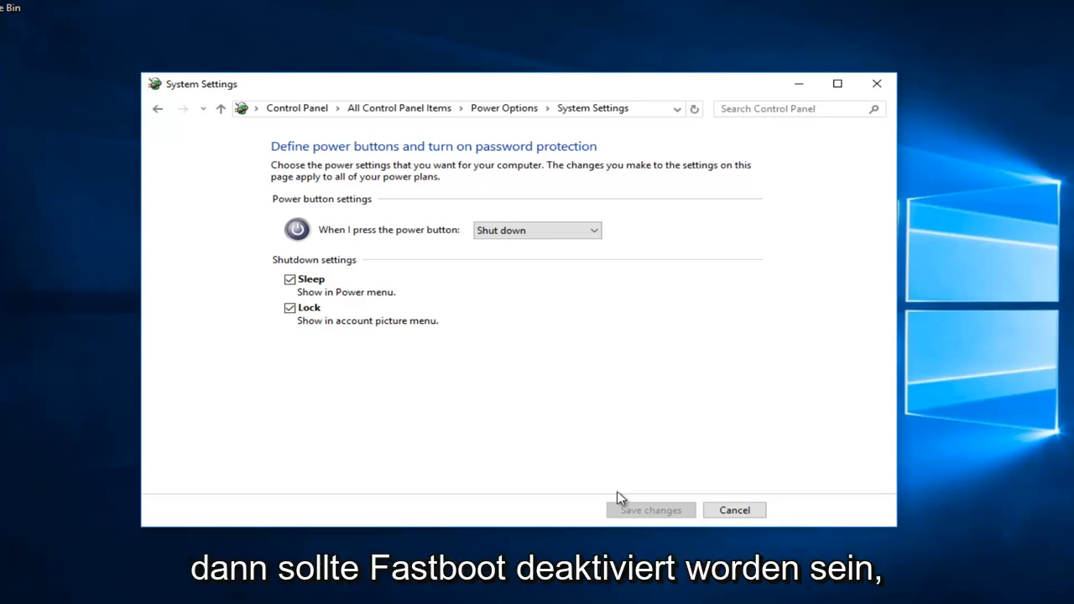
mouse_move(288, 292)
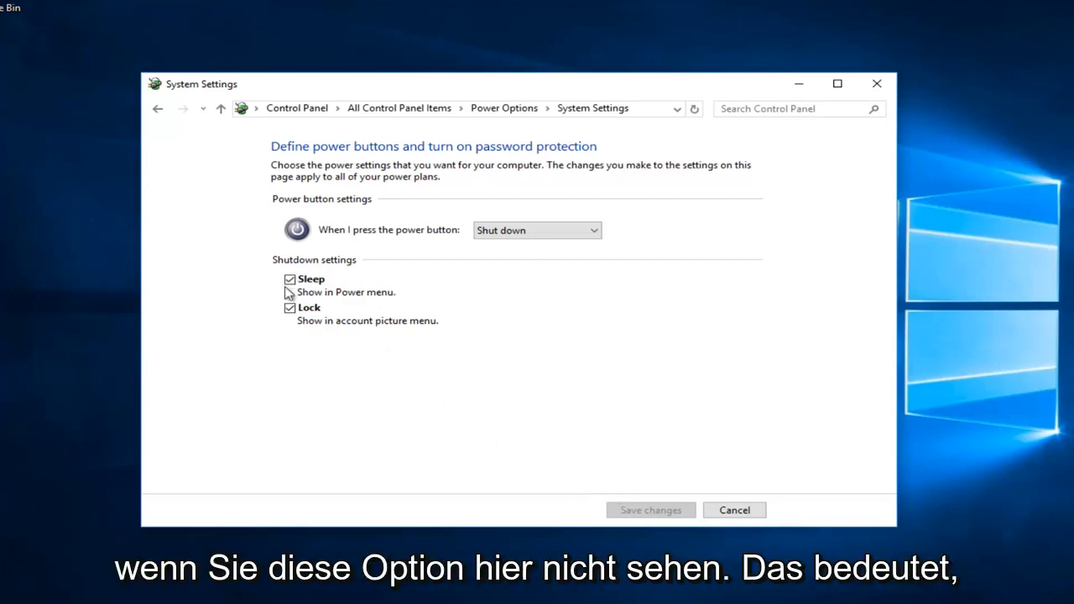